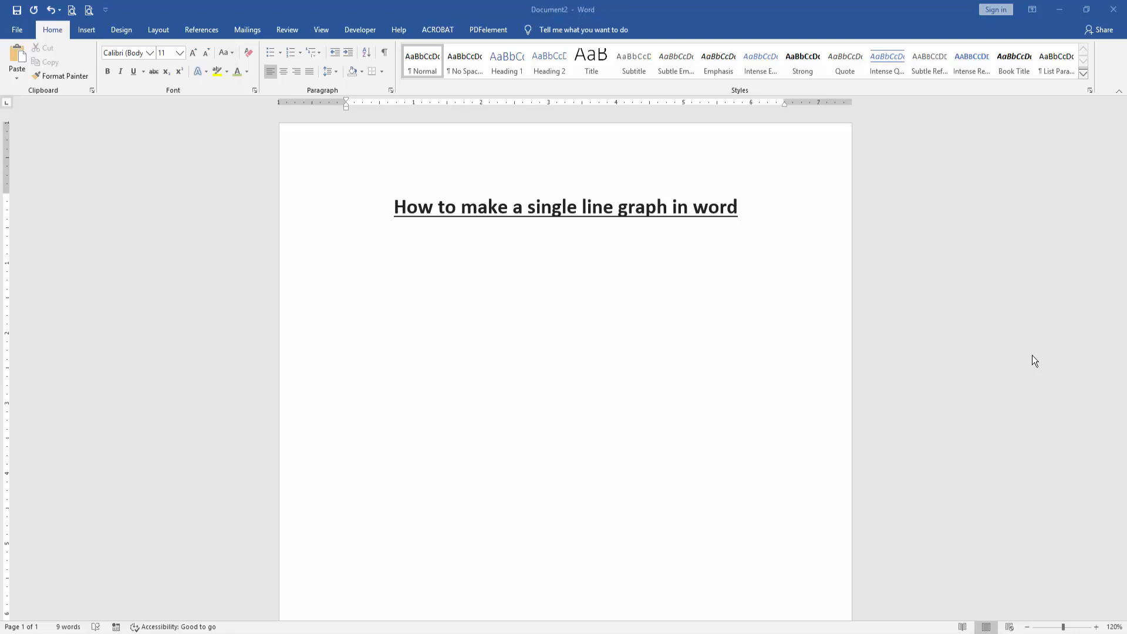
mouse_move(433, 295)
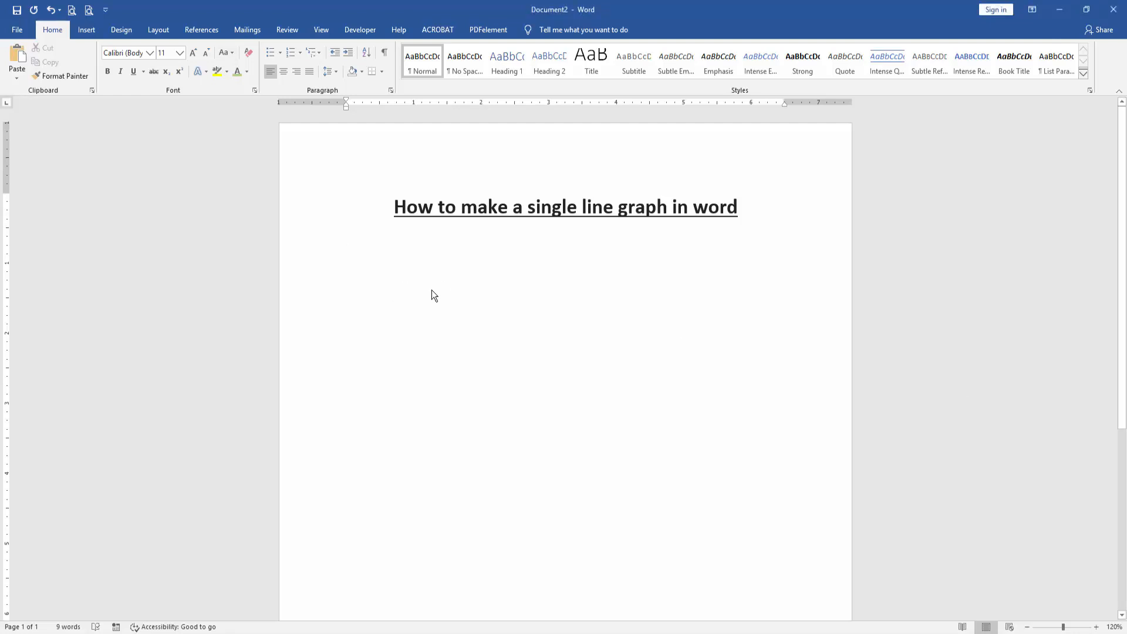
Place the cursor on the empty line below the heading
left_click(86, 30)
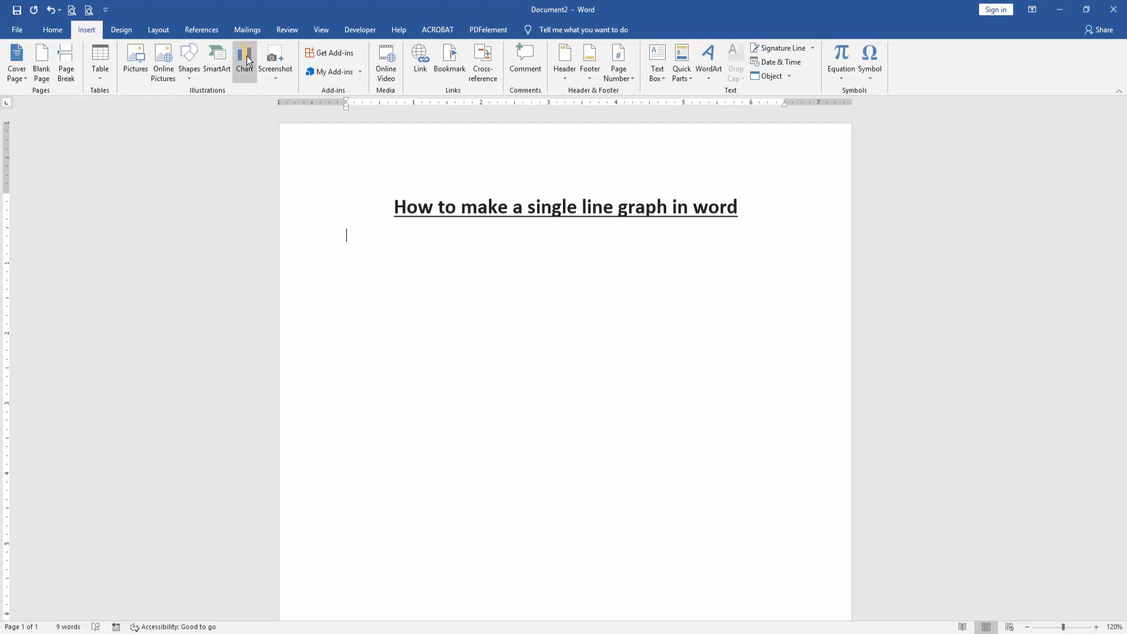
Insert a basic Line chart from the Insert Chart dialog
left_click(244, 61)
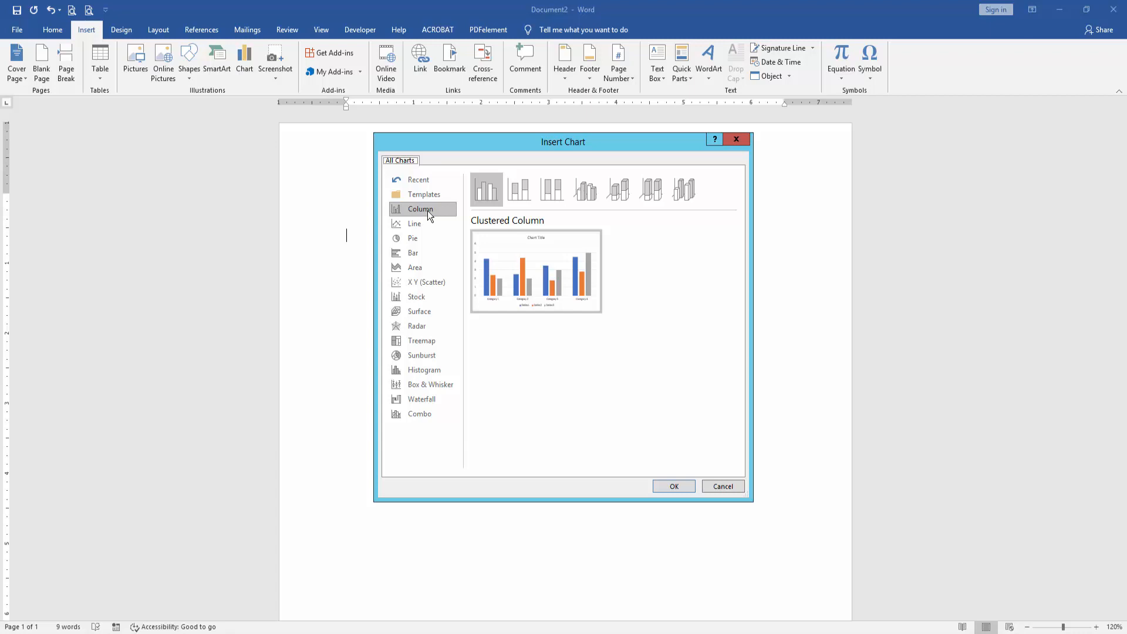
left_click(414, 224)
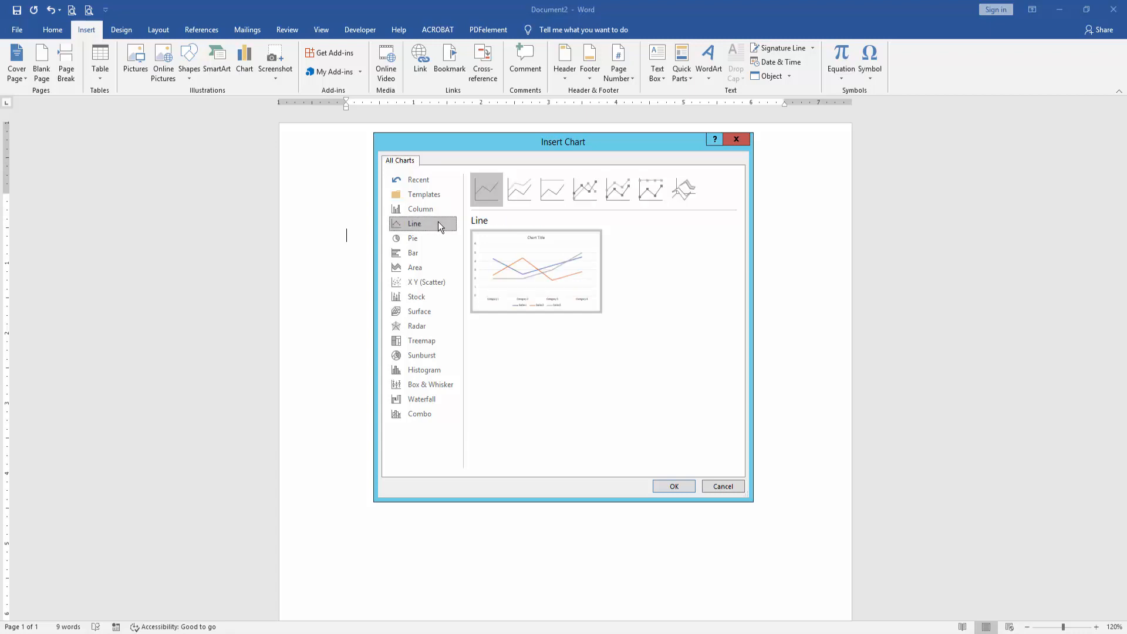
mouse_move(519, 190)
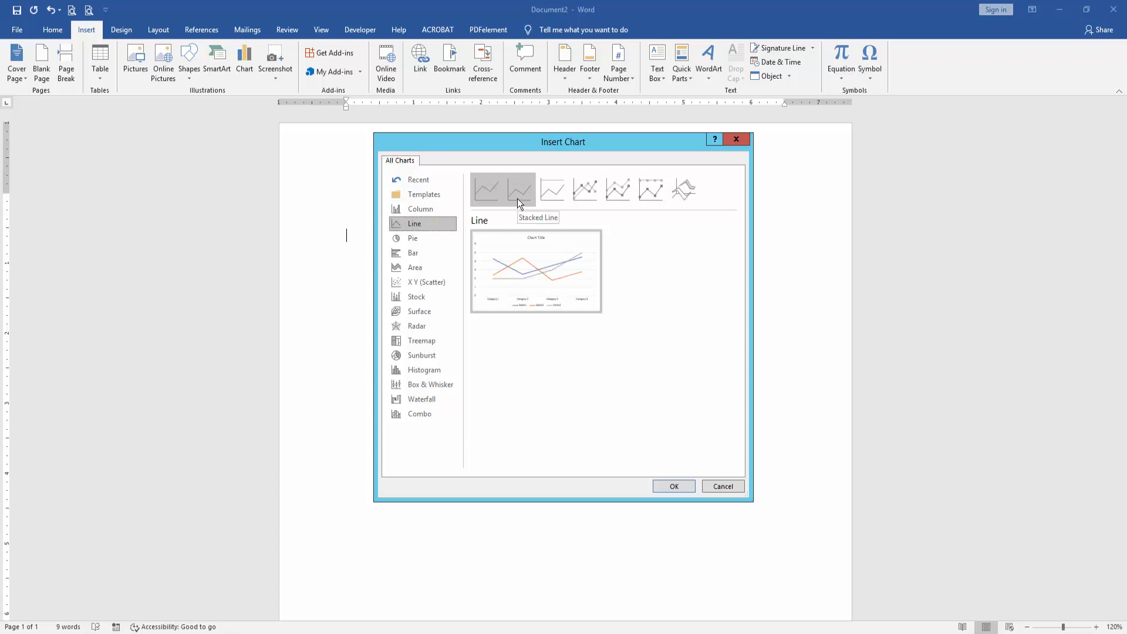
mouse_move(551, 189)
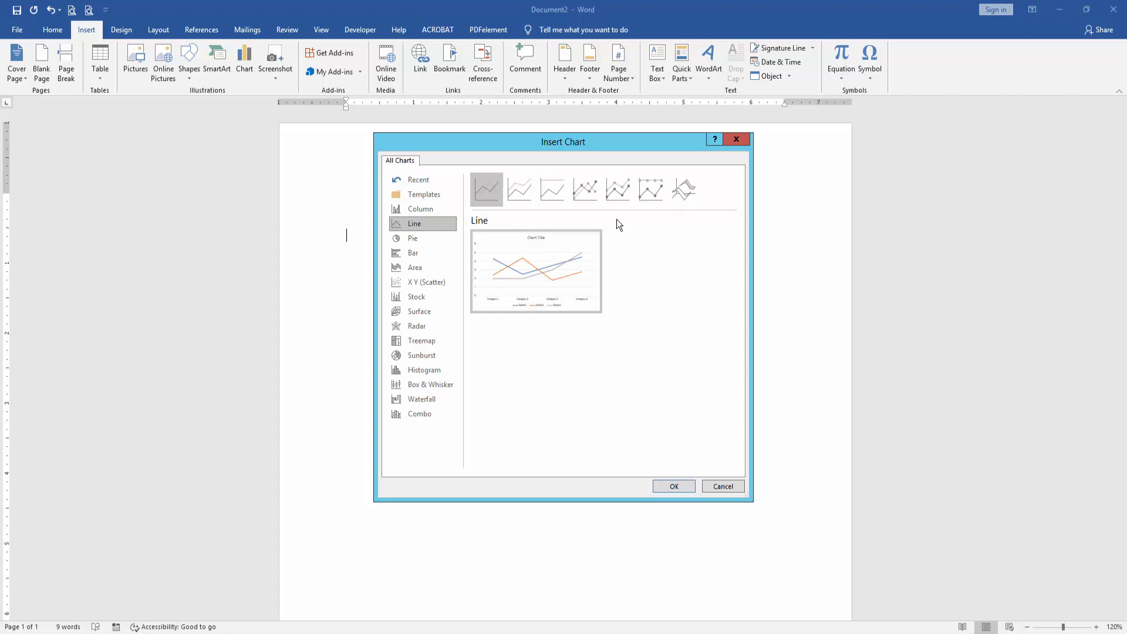
mouse_move(507, 228)
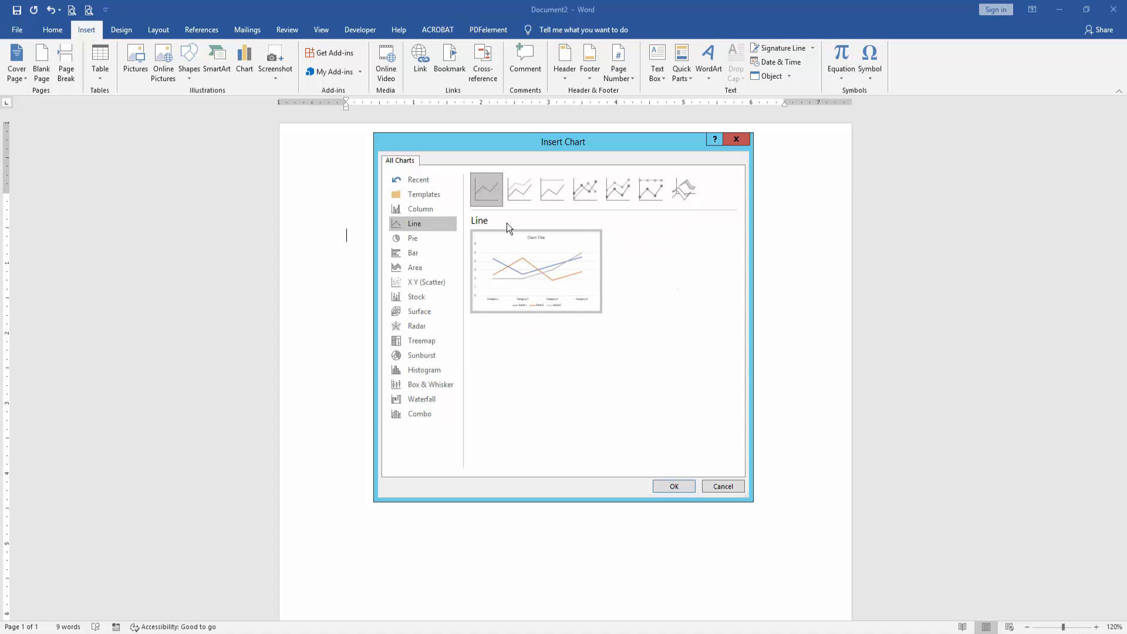
left_click(673, 486)
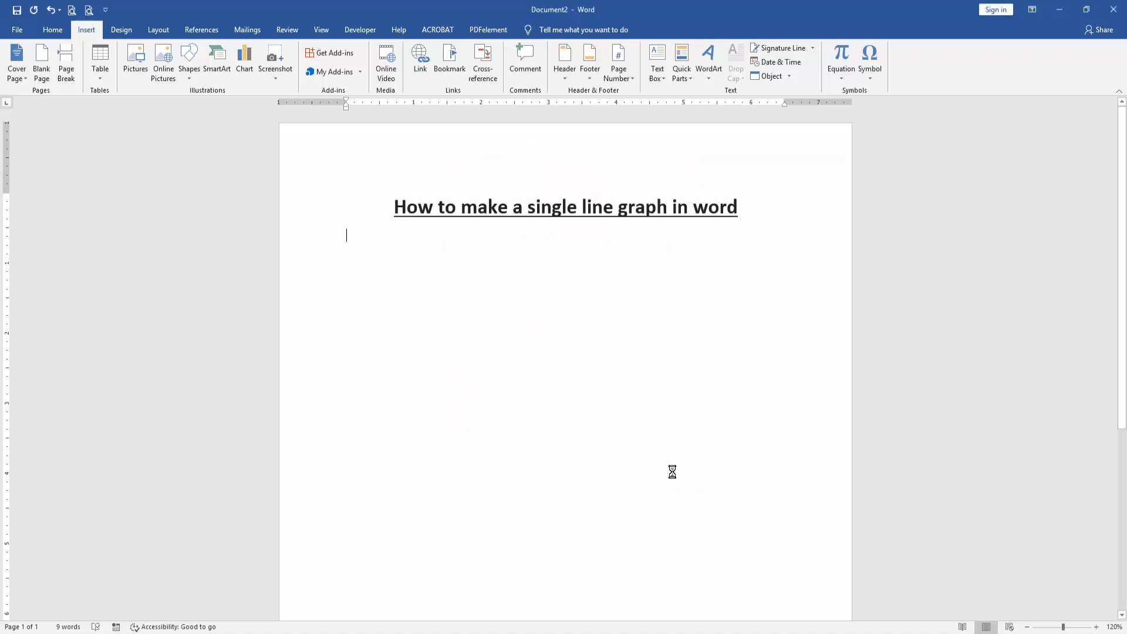
Reduce the chart's data range so only the Series 1 line is plotted
left_click(244, 59)
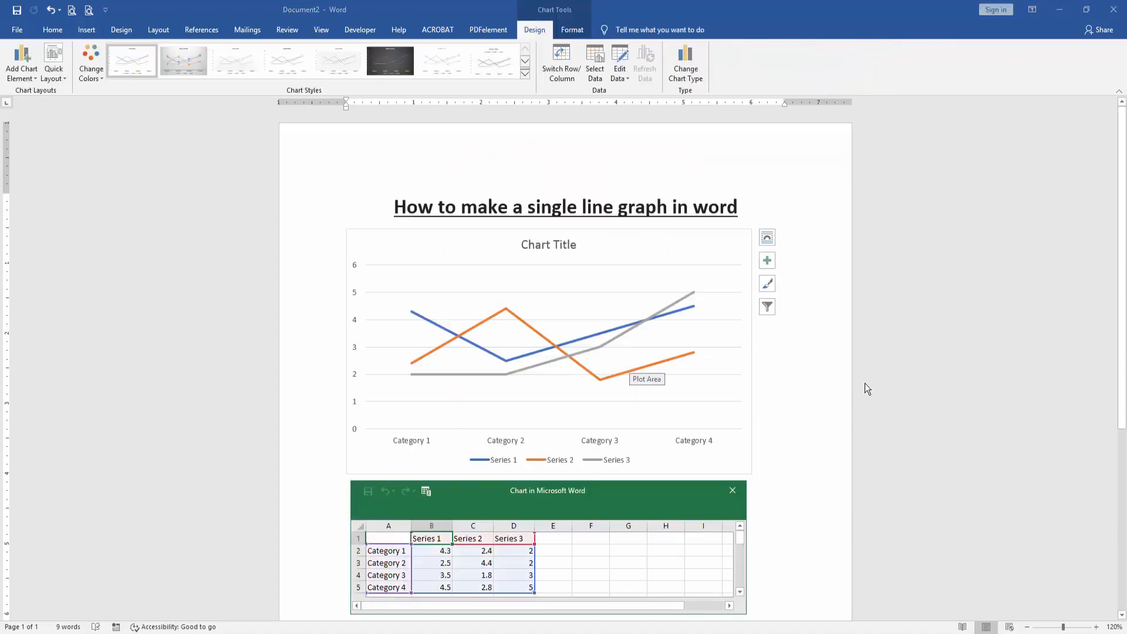
mouse_move(863, 384)
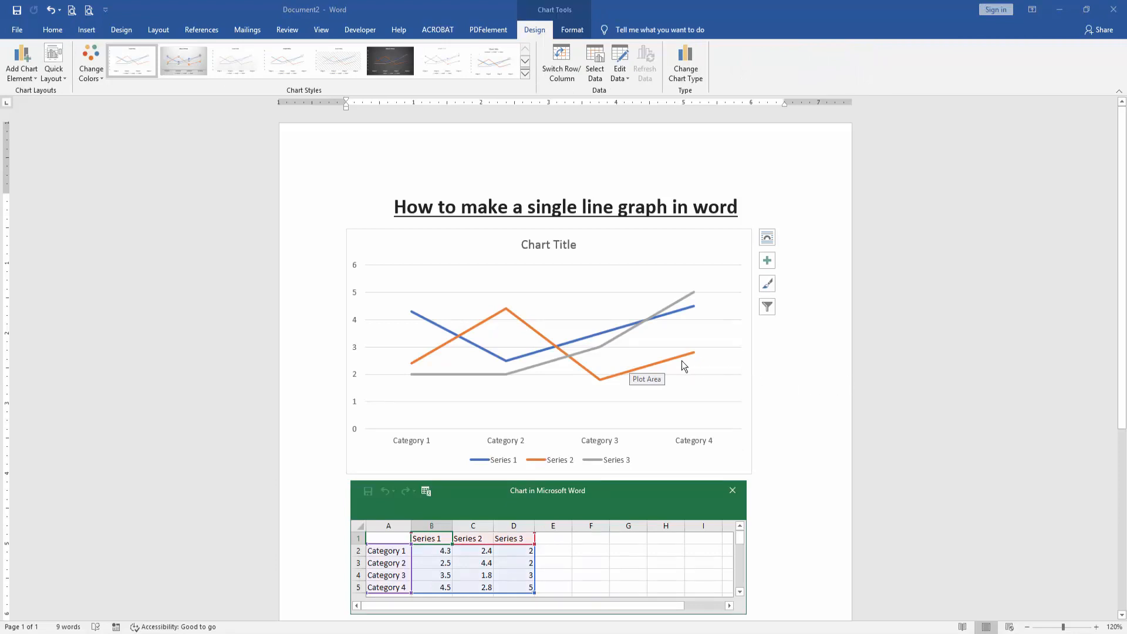
left_click(694, 353)
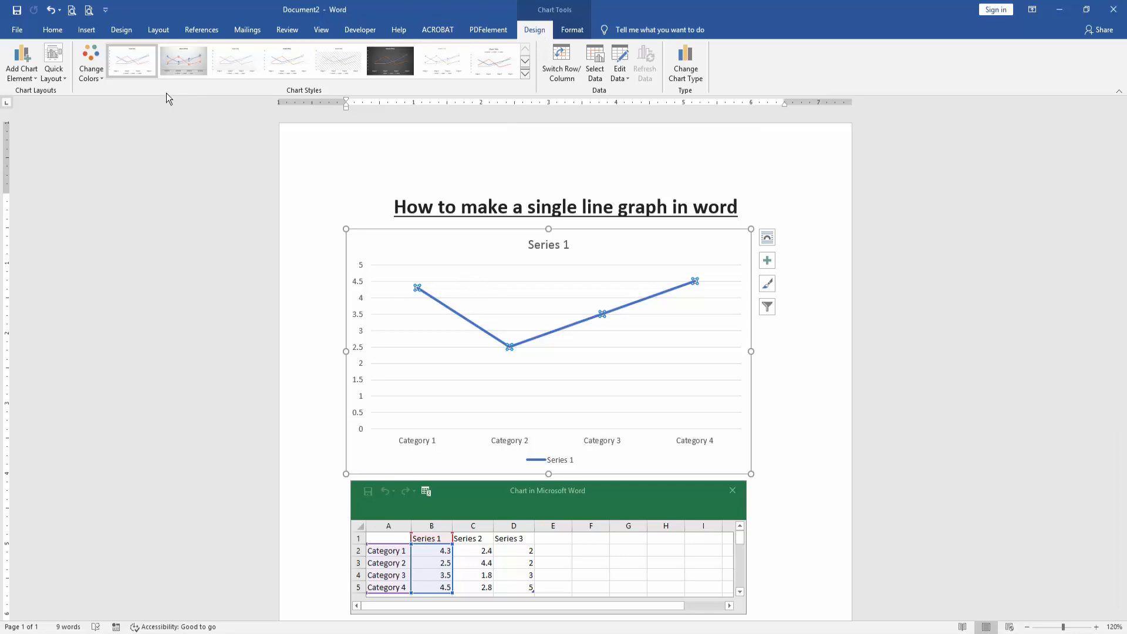
left_click(91, 64)
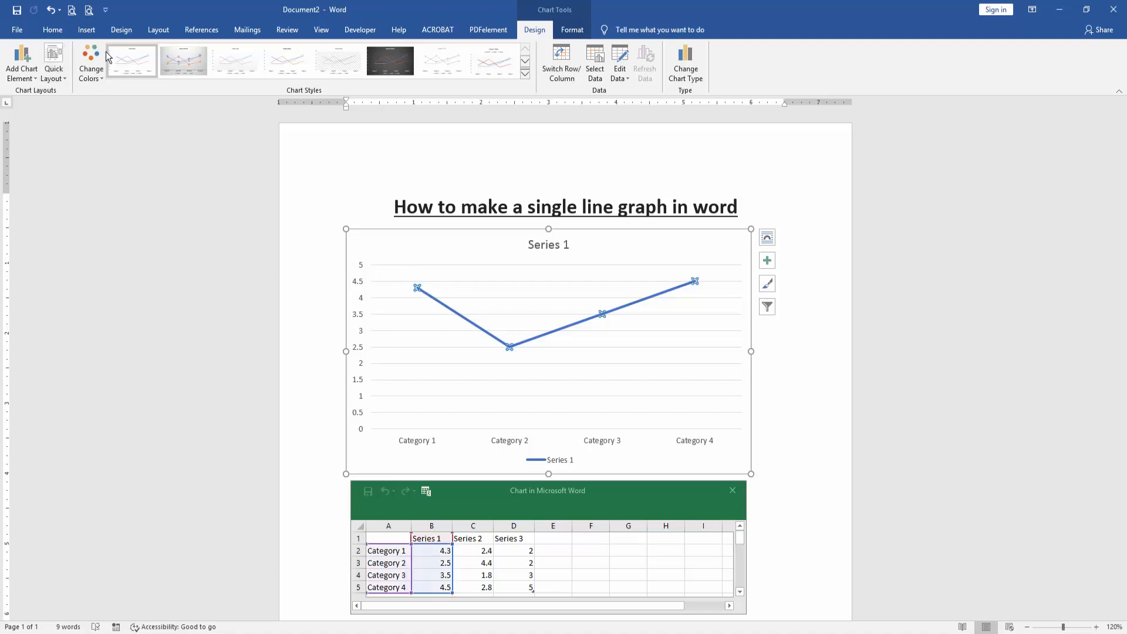
Apply an orange colour scheme so the line is orange without markers
left_click(235, 61)
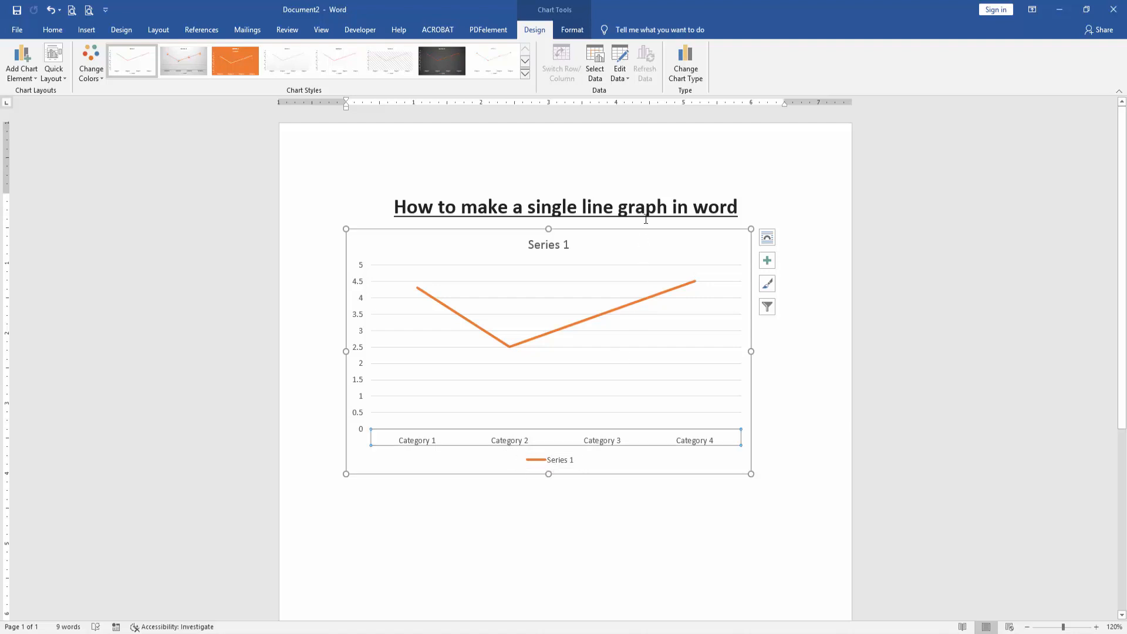
Reopen the chart data sheet via Edit Data and move it right of the chart
right_click(632, 332)
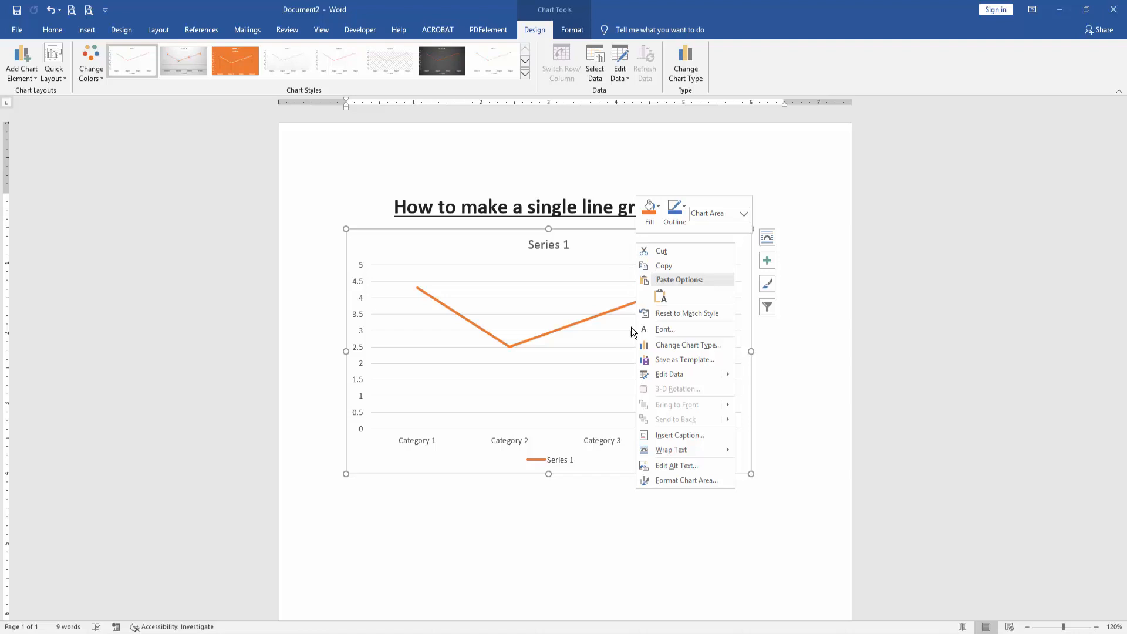
left_click(669, 374)
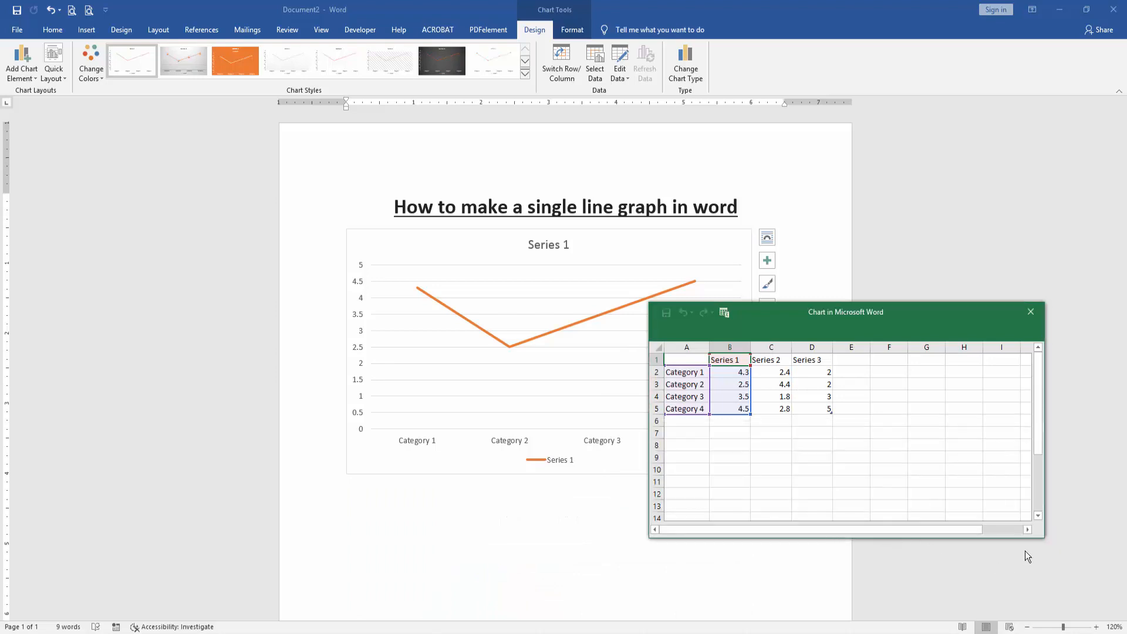
mouse_move(1037, 543)
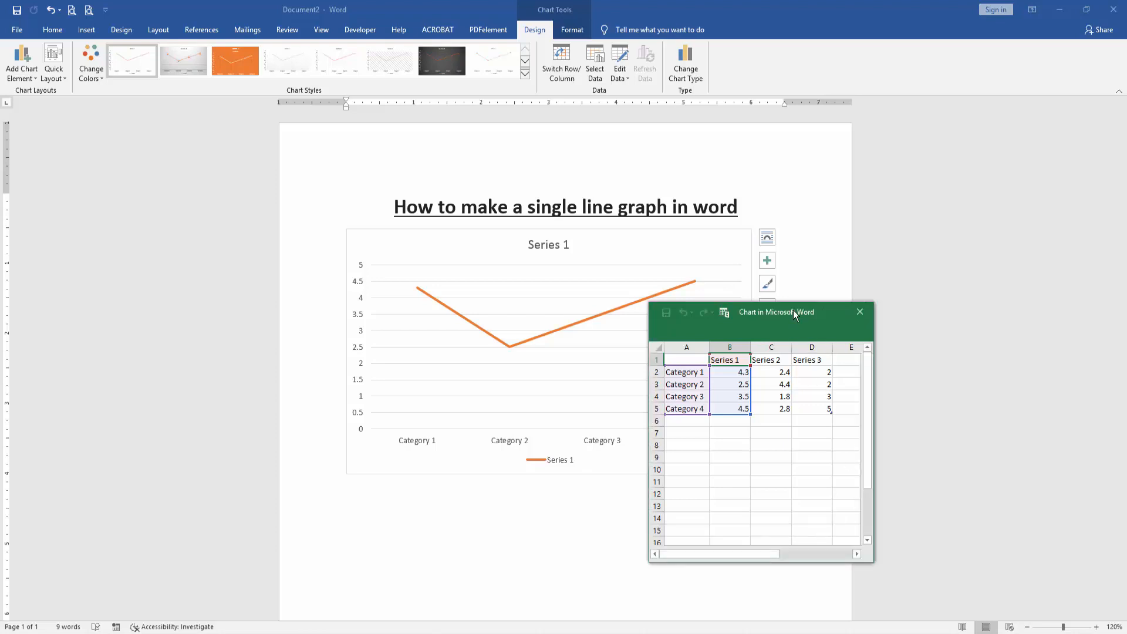
left_click_drag(776, 312, 953, 265)
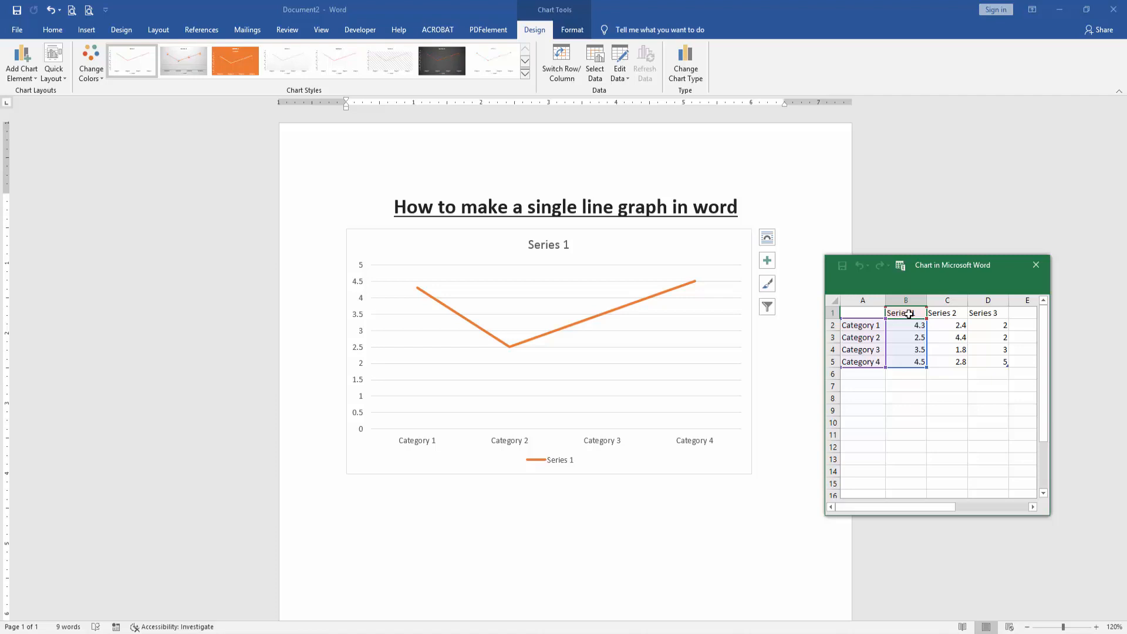
Enter Bangladesh as the series name, 6 for Series 3 Category 2, and 41 for Category 3
type("Bangladesh")
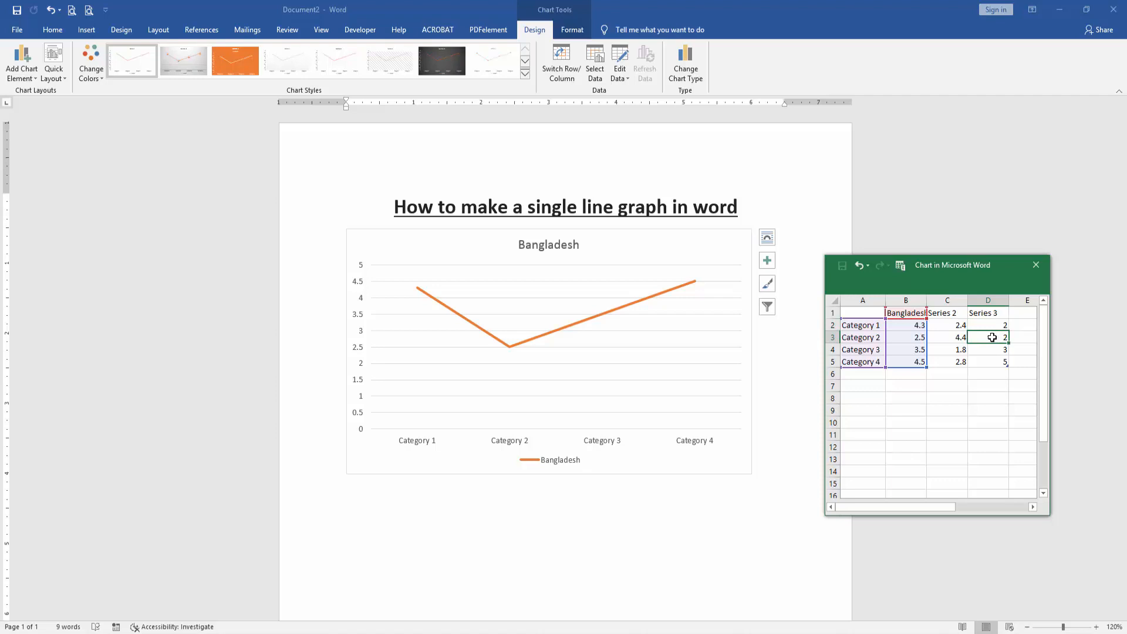
type("6")
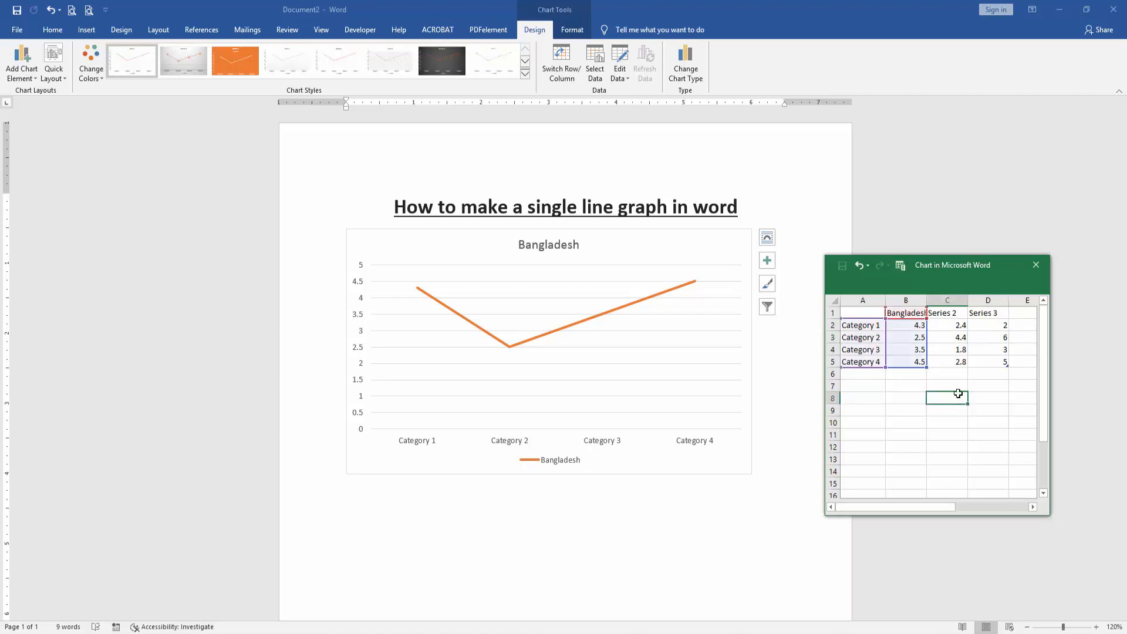
left_click(913, 361)
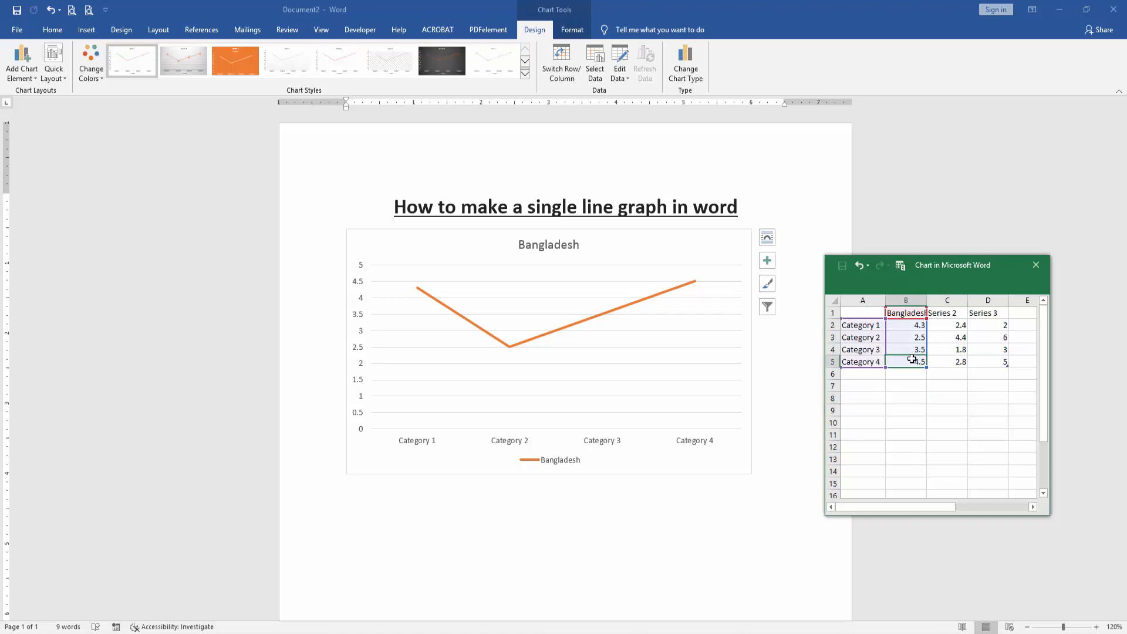
left_click(906, 349)
type("41")
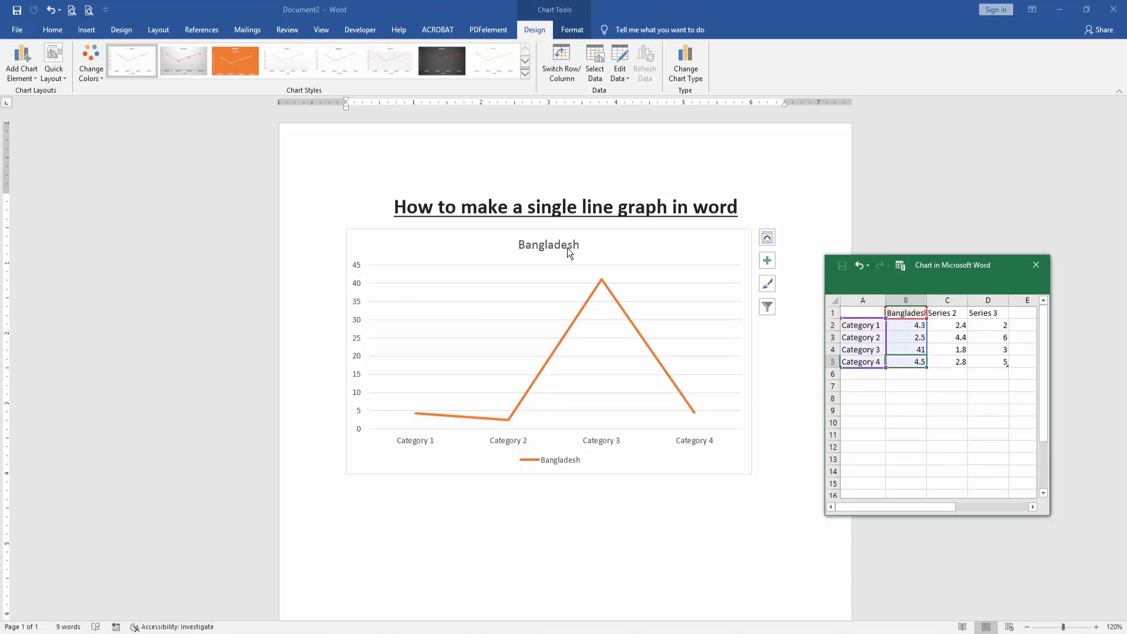
Change the chart title text to 'Line'
left_click(548, 244)
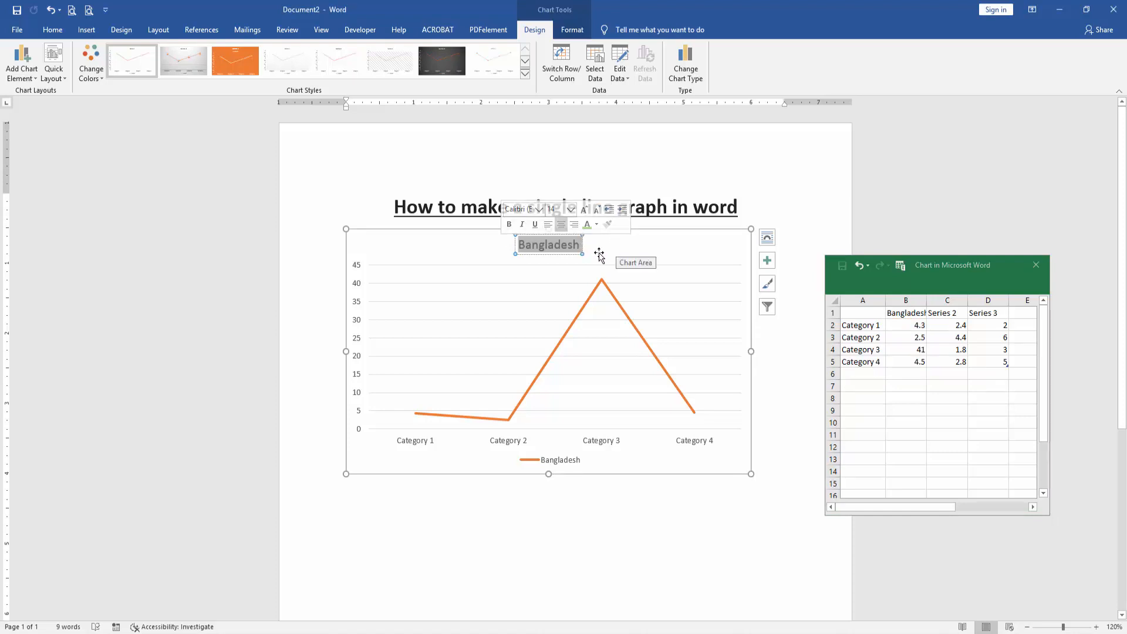
mouse_move(594, 257)
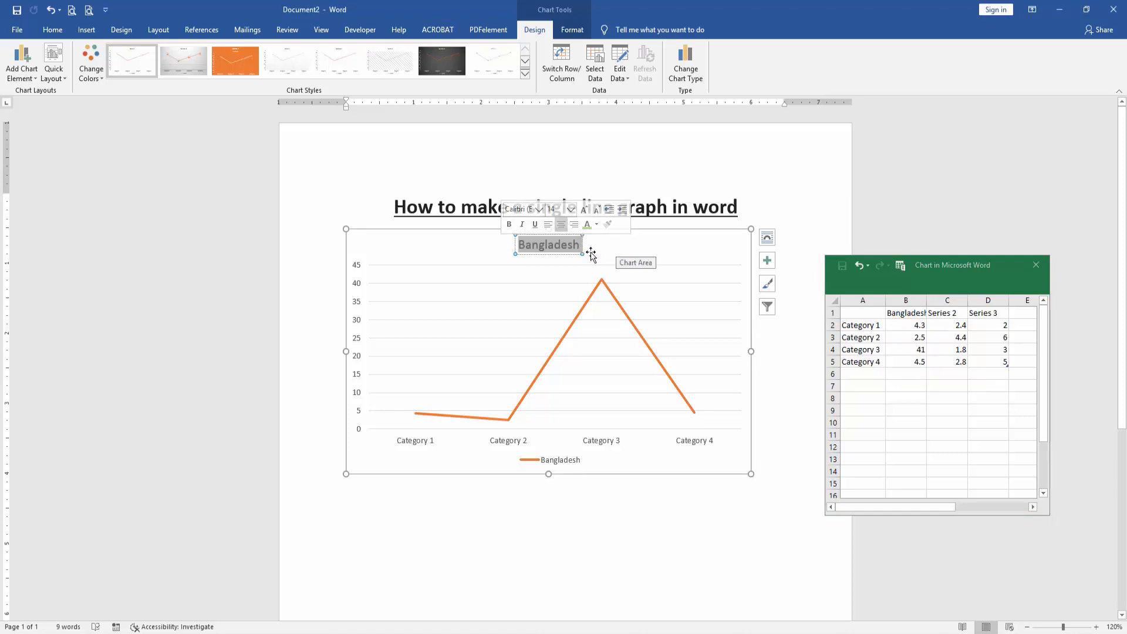
type("Line")
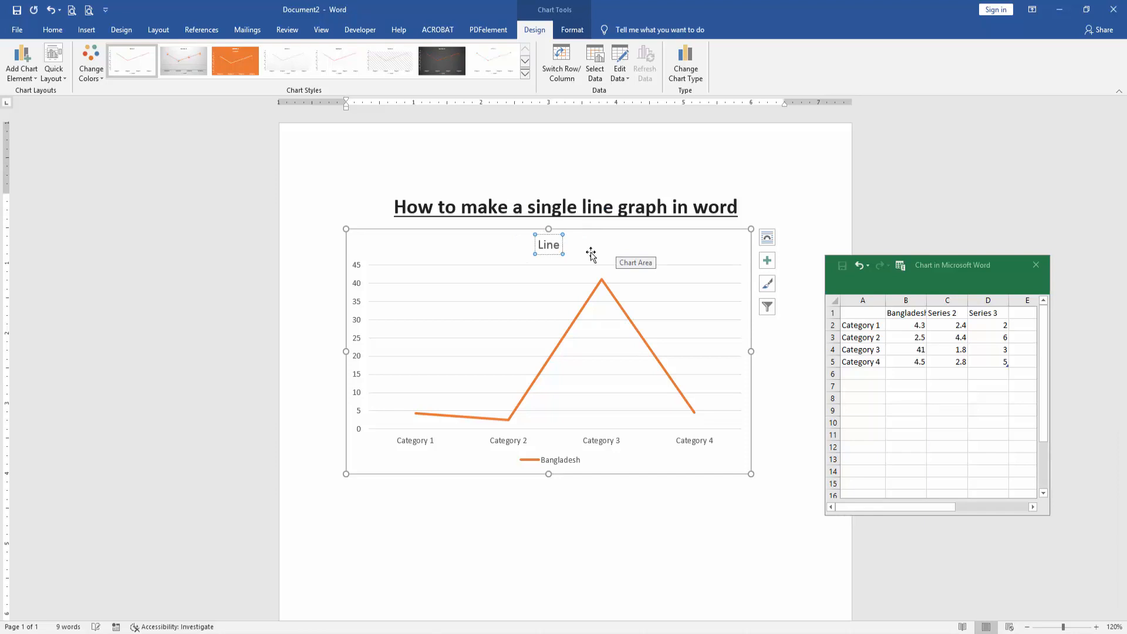